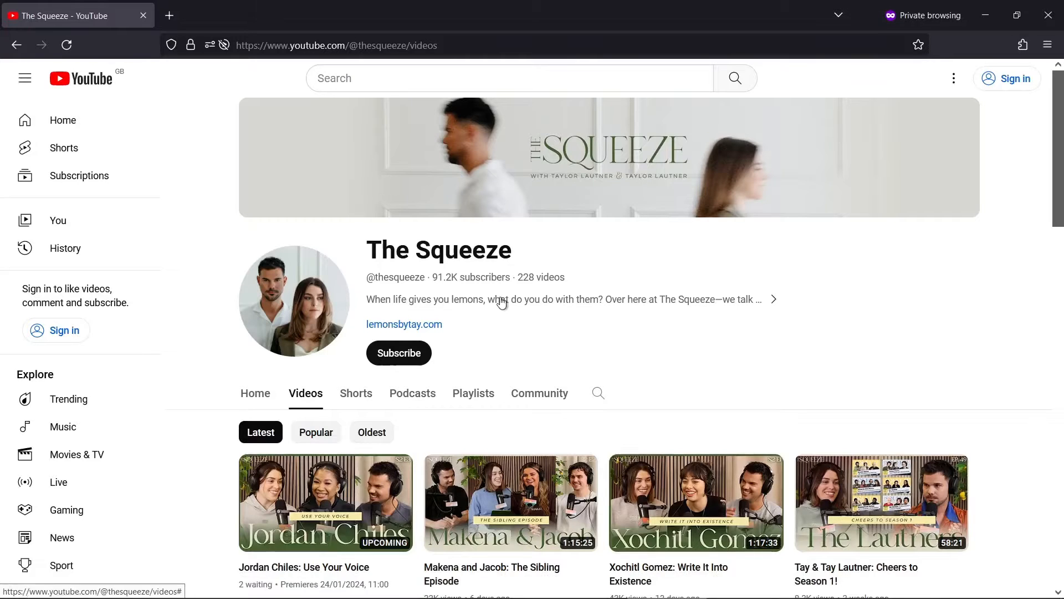
Expand The Squeeze channel's About panel showing 91.2K subscribers, 228 videos and the Dec 2022 join date.
left_click(503, 299)
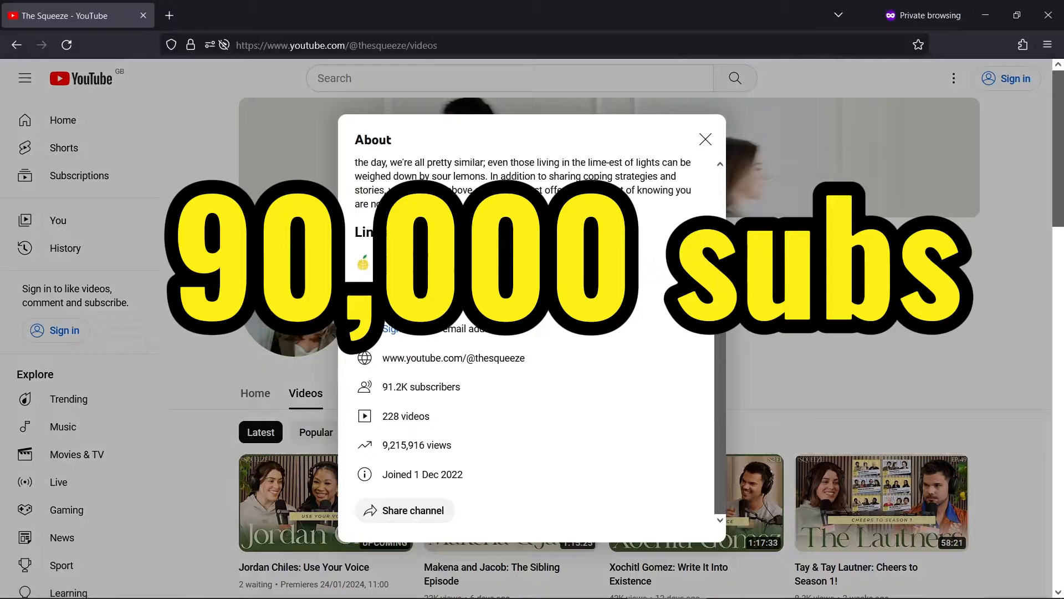